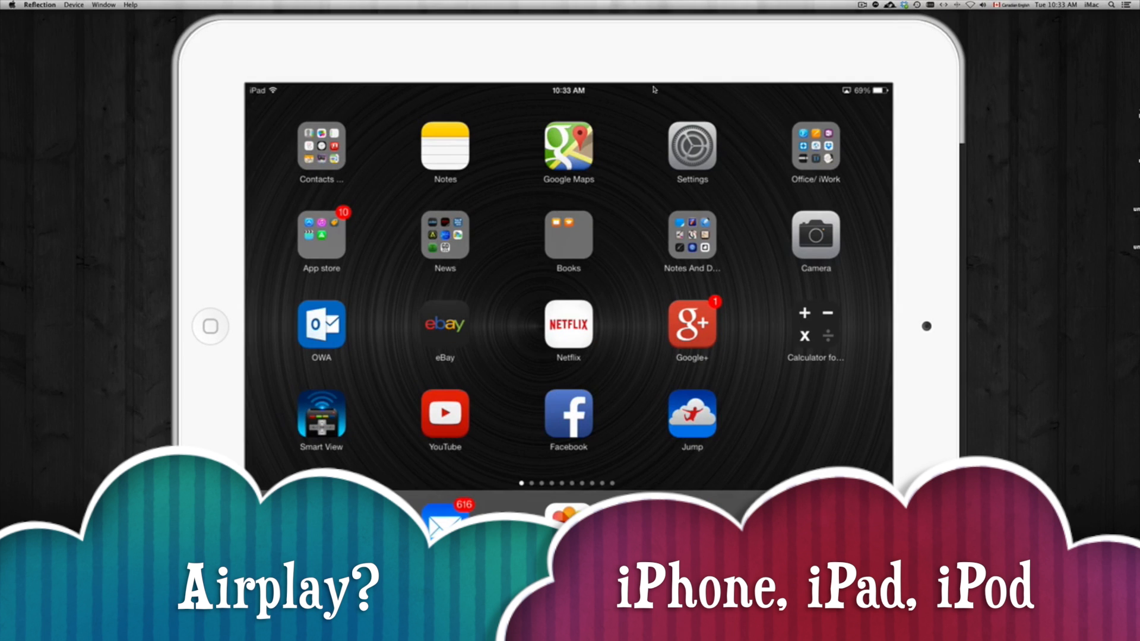
{"action": "mouse_move", "coordinate": [1069, 58]}
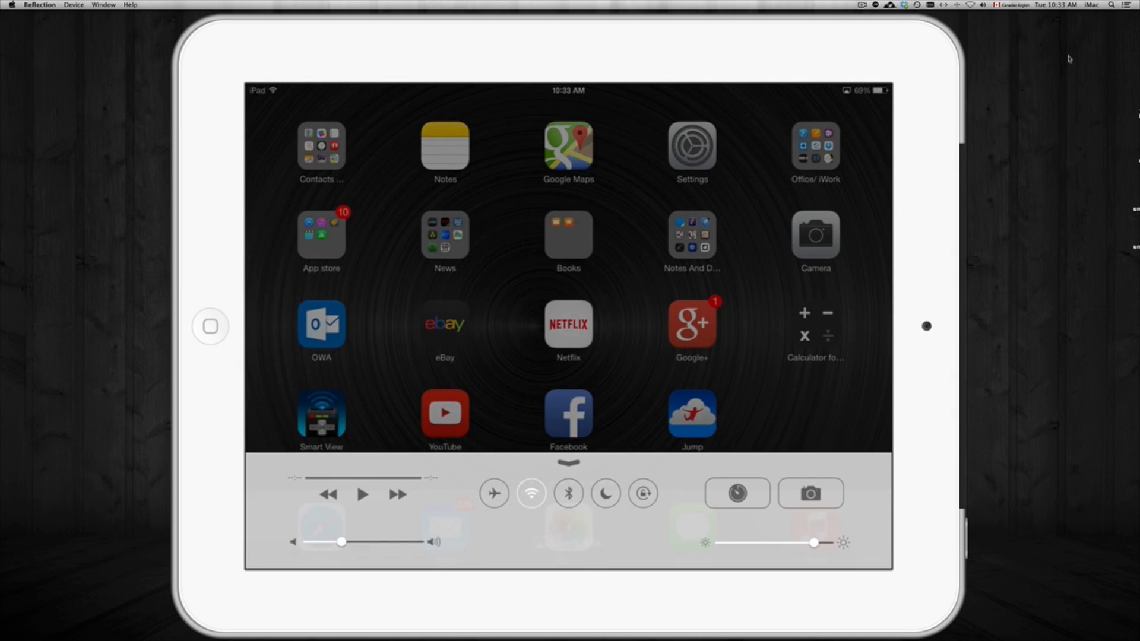
{"action": "left_click", "coordinate": [568, 541]}
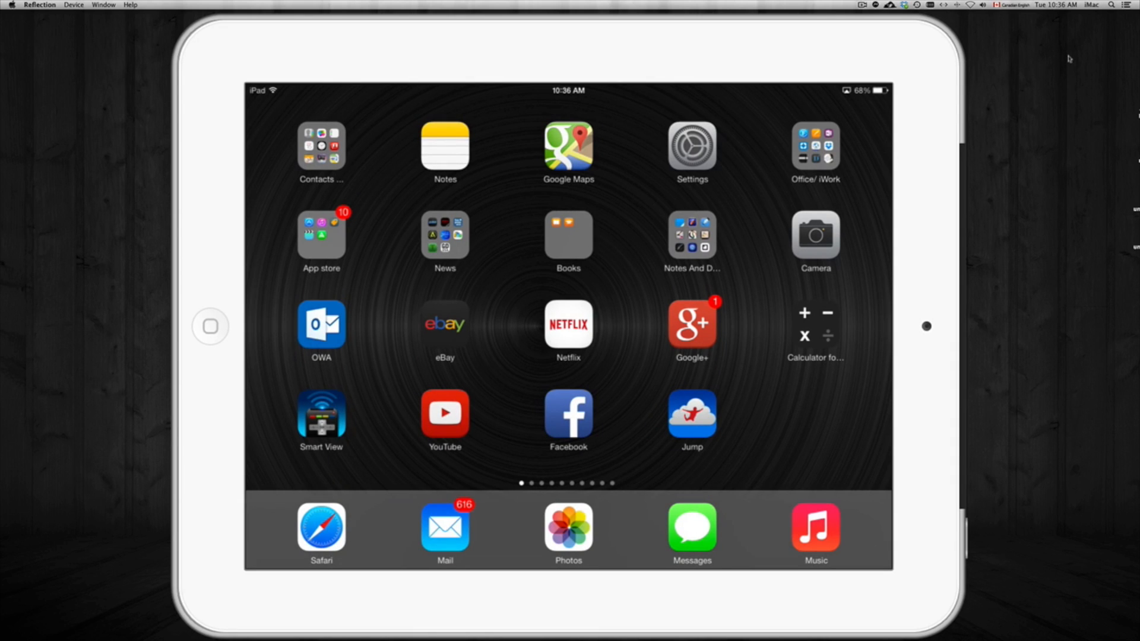
{"action": "mouse_move", "coordinate": [163, 427]}
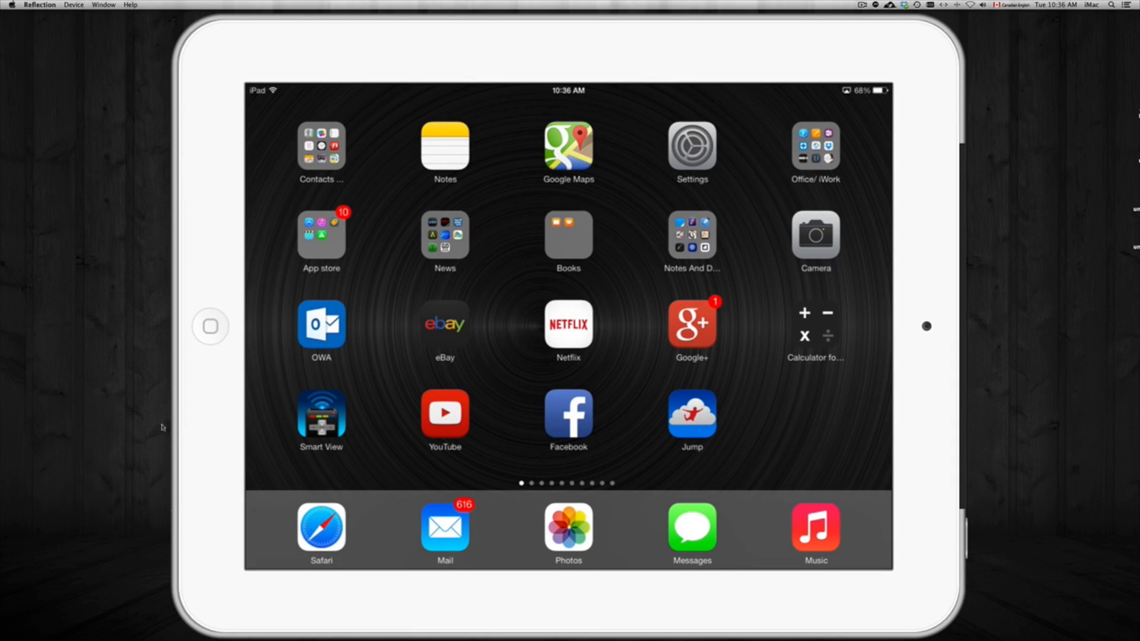
{"action": "mouse_move", "coordinate": [600, 278]}
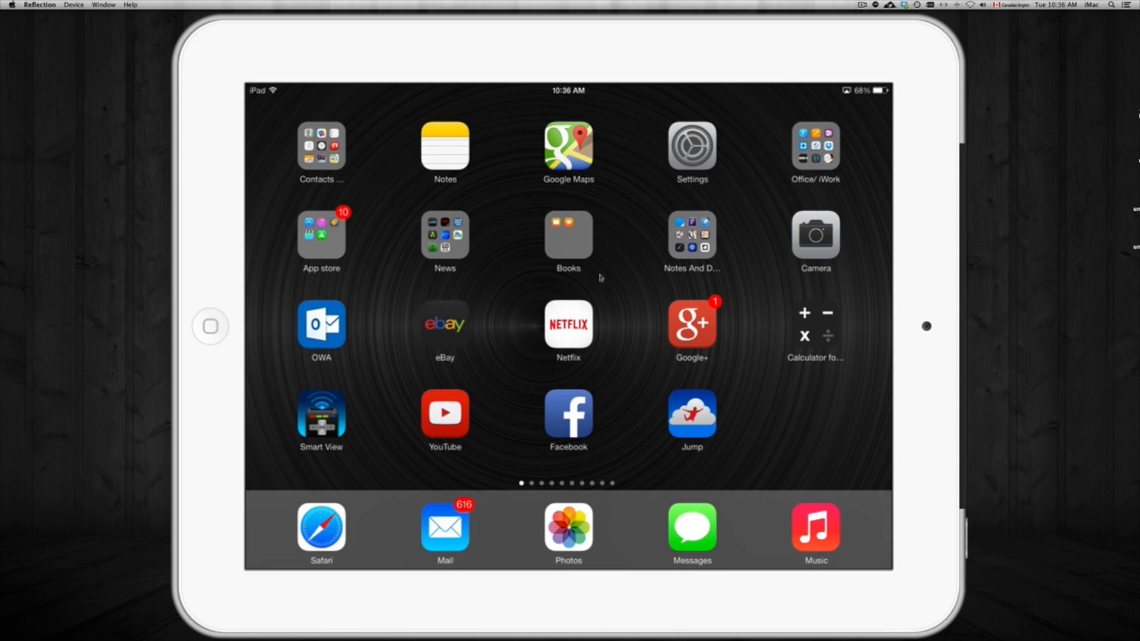
{"action": "scroll", "scroll_direction": "left", "scroll_amount": 3}
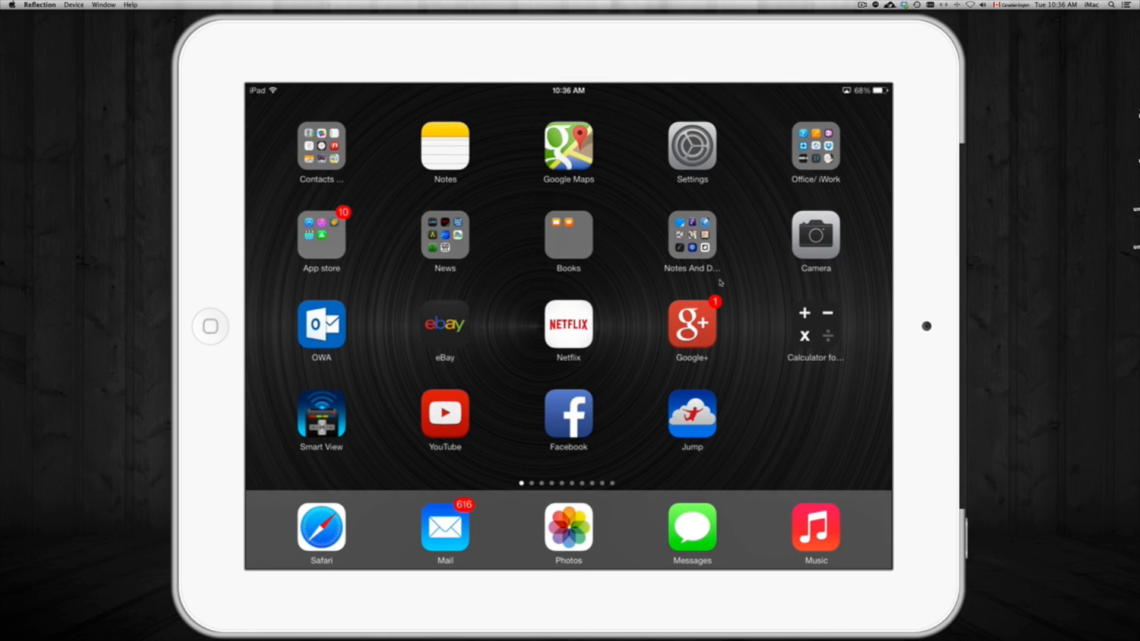
{"action": "scroll", "scroll_direction": "left", "scroll_amount": 3}
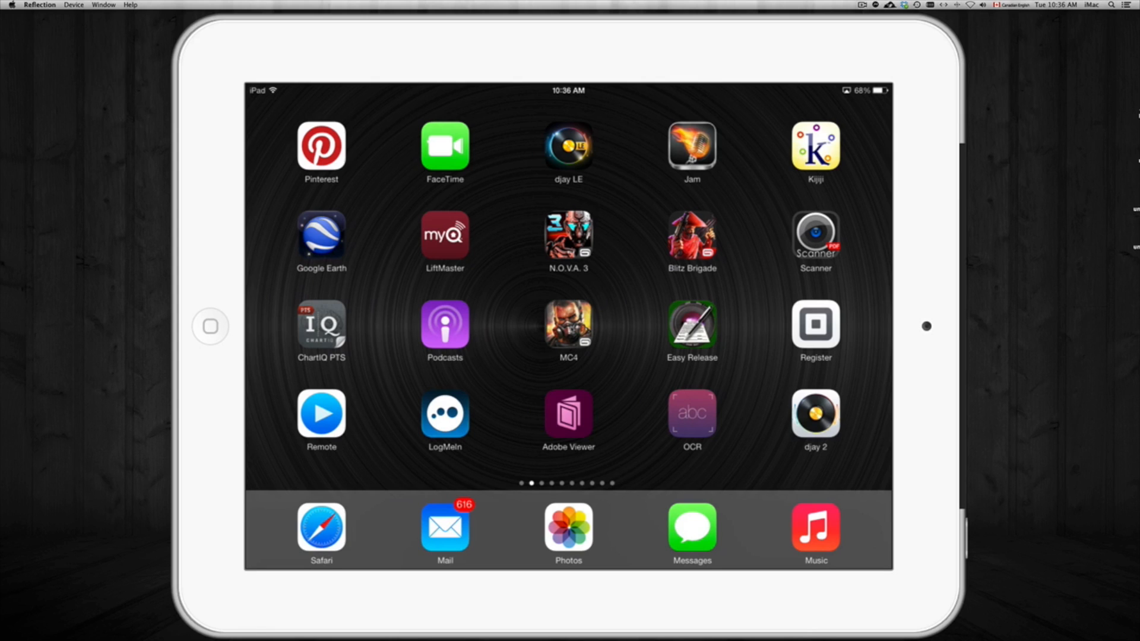
{"action": "mouse_move", "coordinate": [639, 299]}
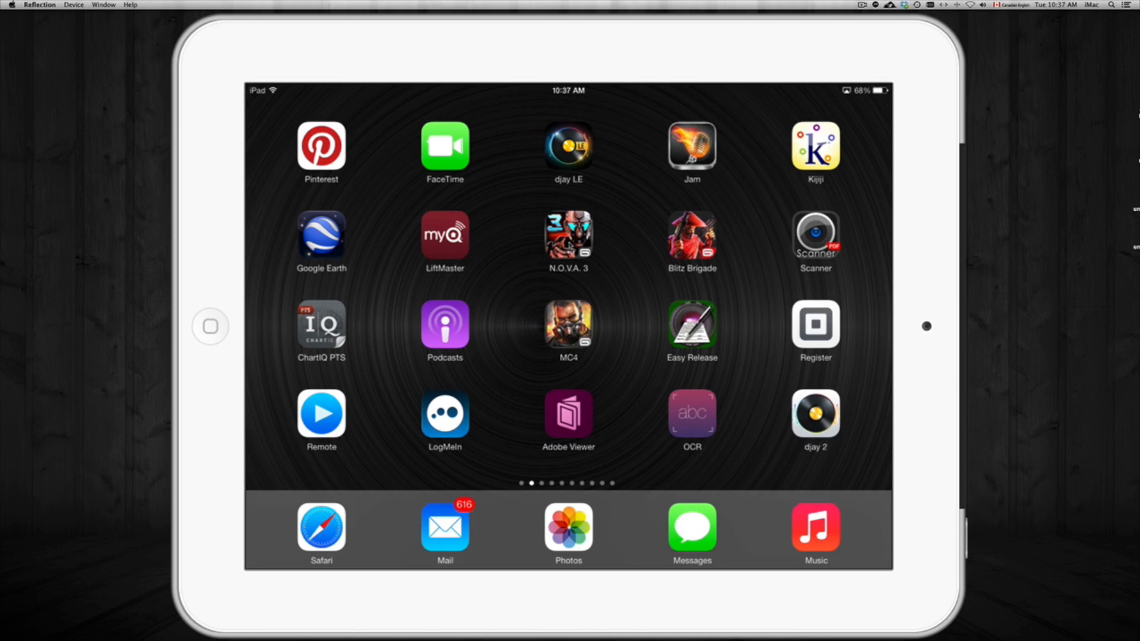
{"action": "scroll", "scroll_direction": "left", "scroll_amount": 3}
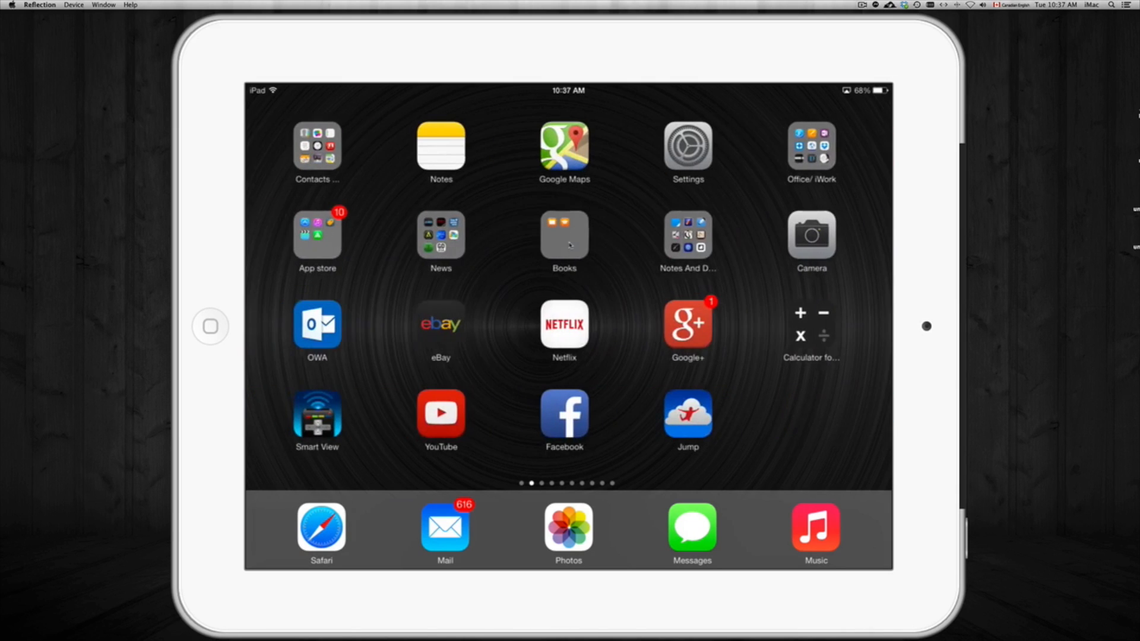